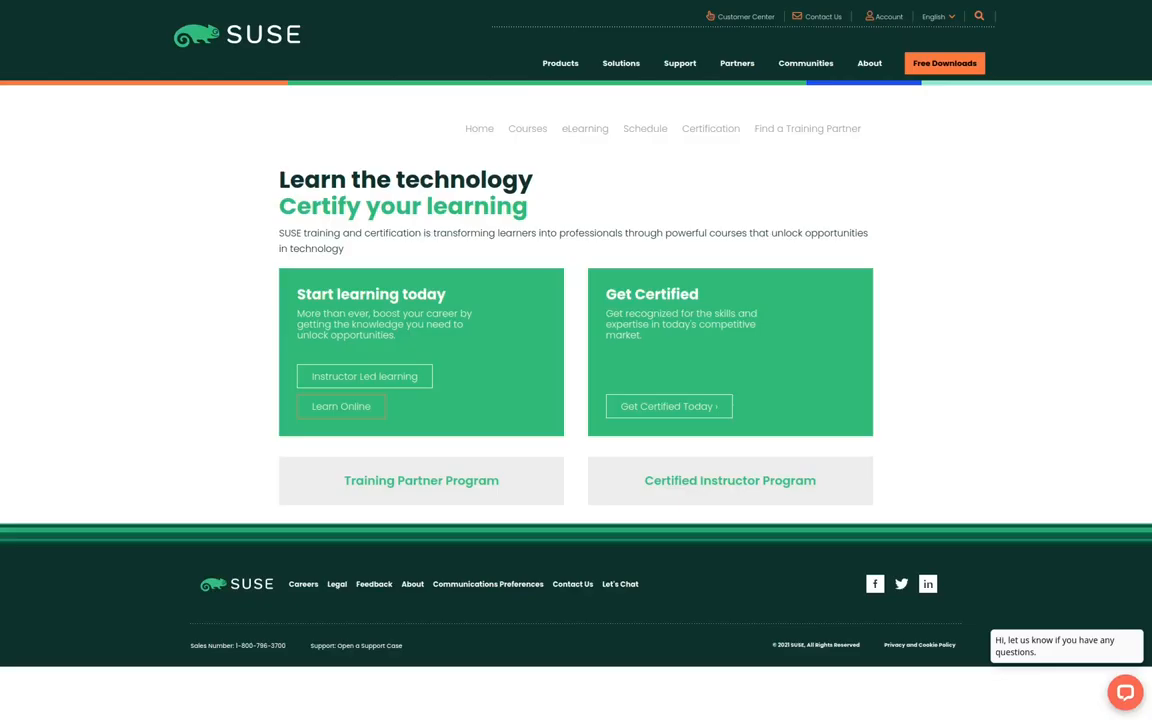
mouse_move(849, 113)
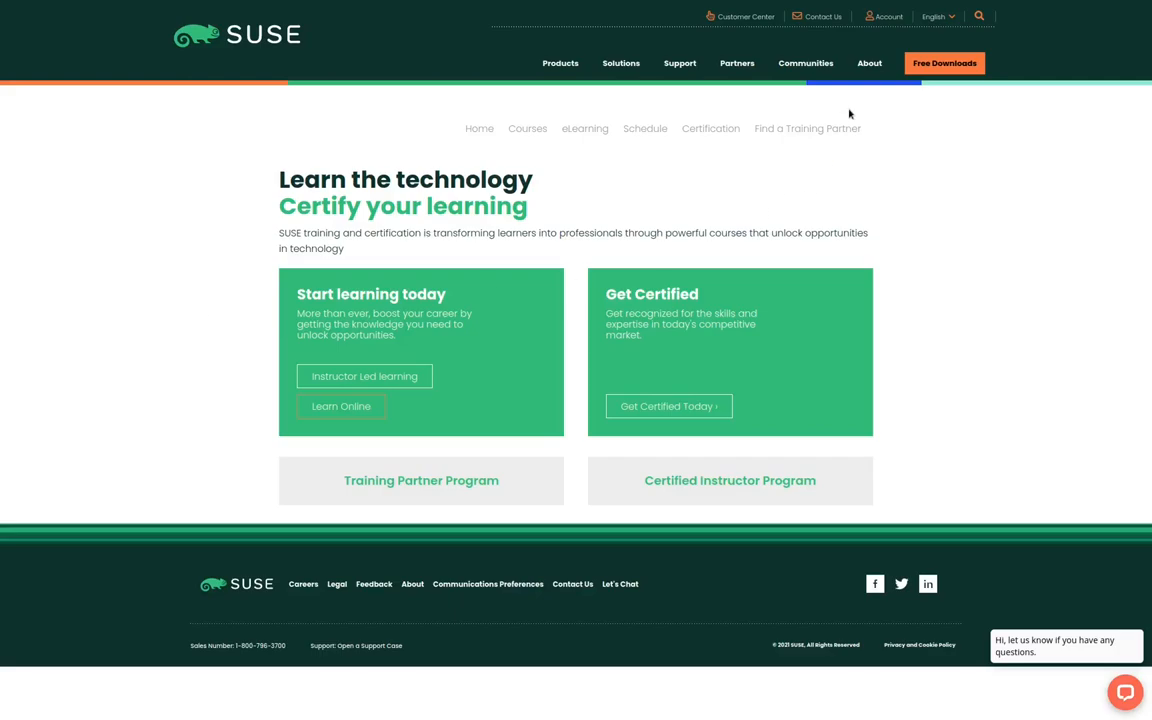
mouse_move(710, 128)
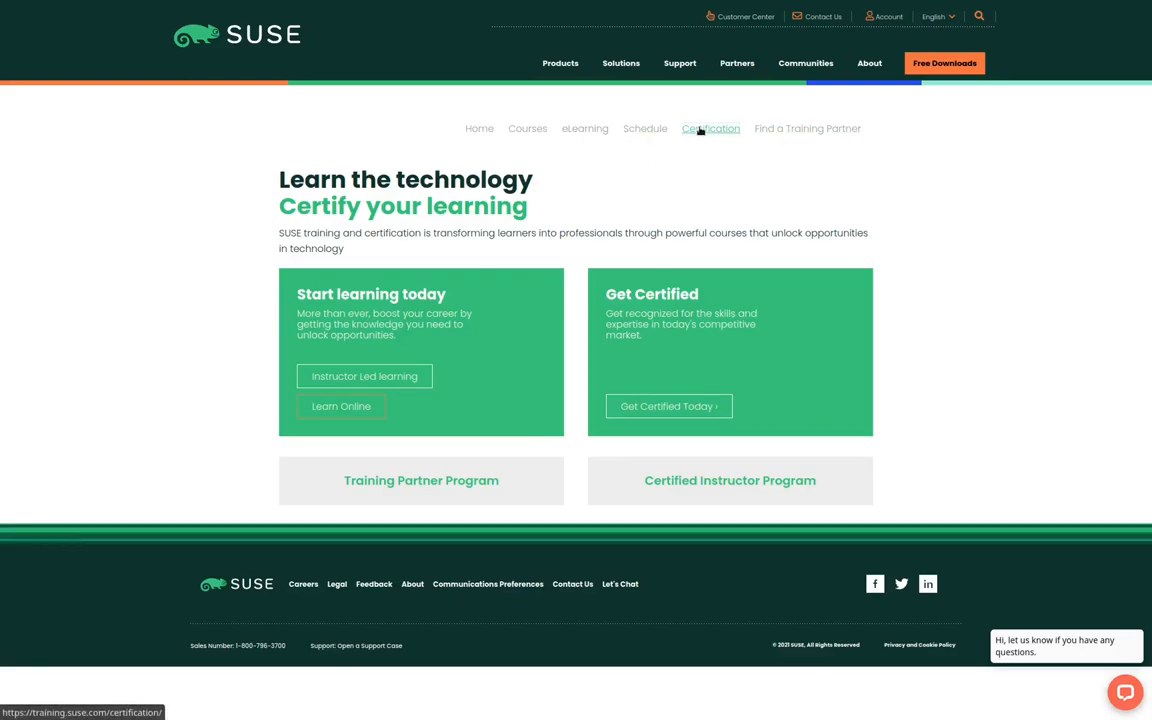
Step: Go to the Certification listing with exams such as SCA in SUSE Manager 4 and SCA in SUSE Rancher 2.5
left_click(711, 128)
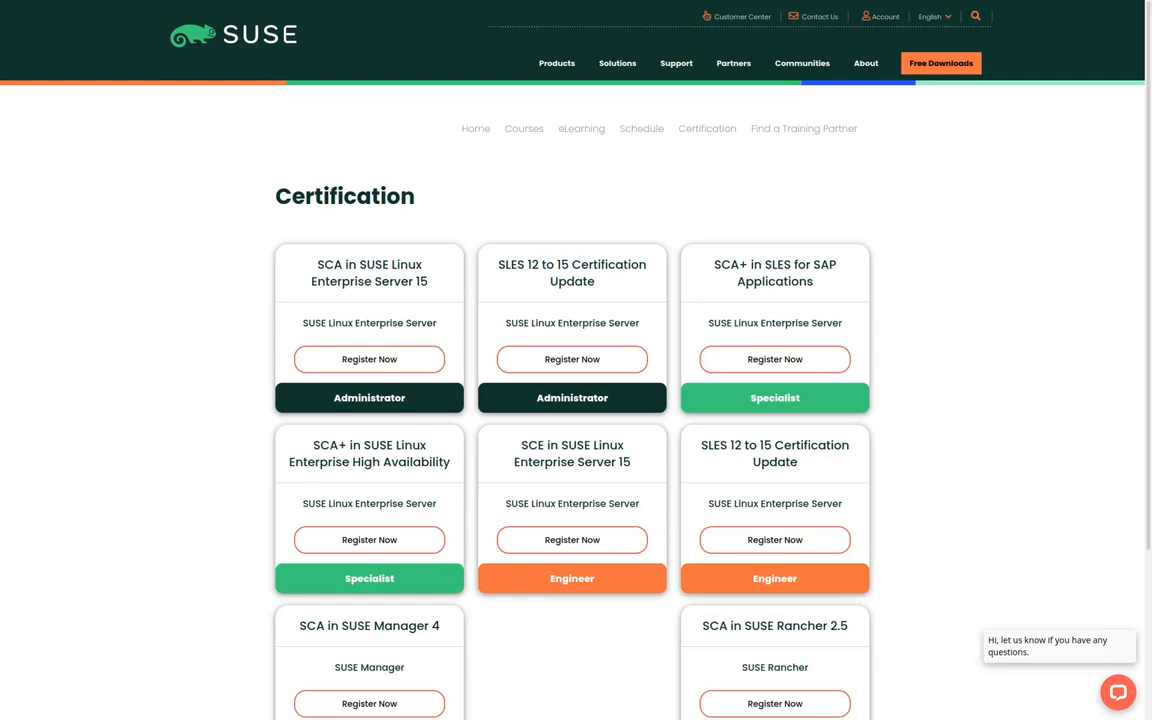
mouse_move(213, 336)
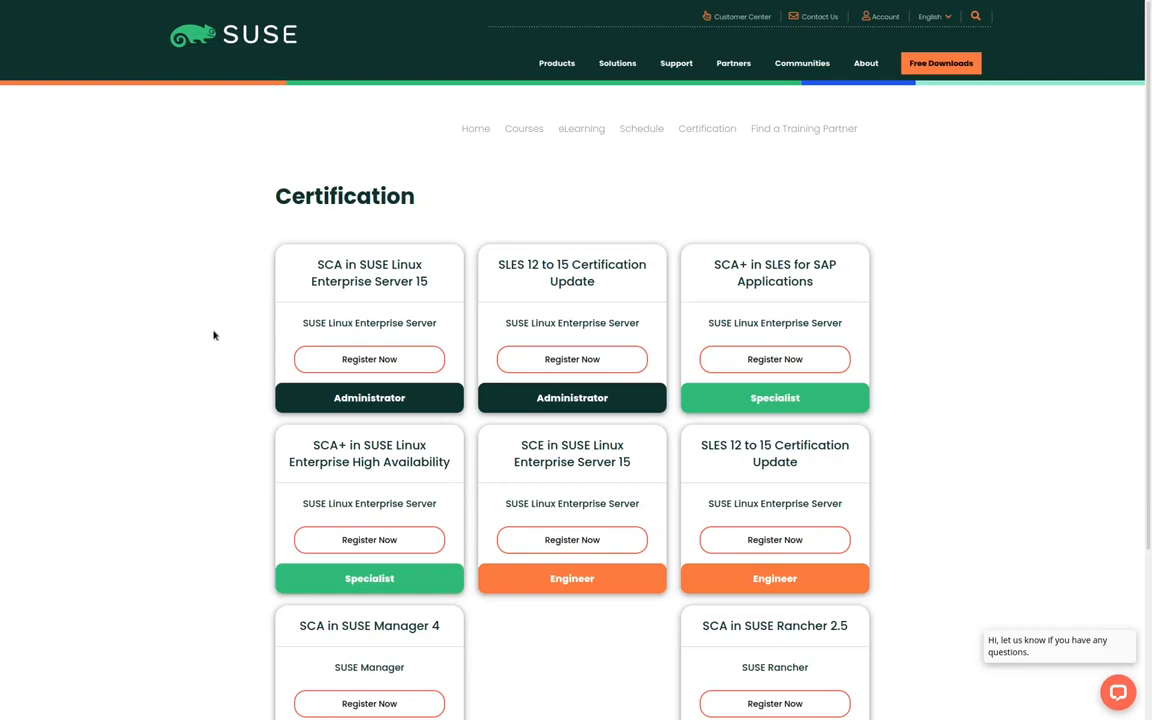
mouse_move(369, 359)
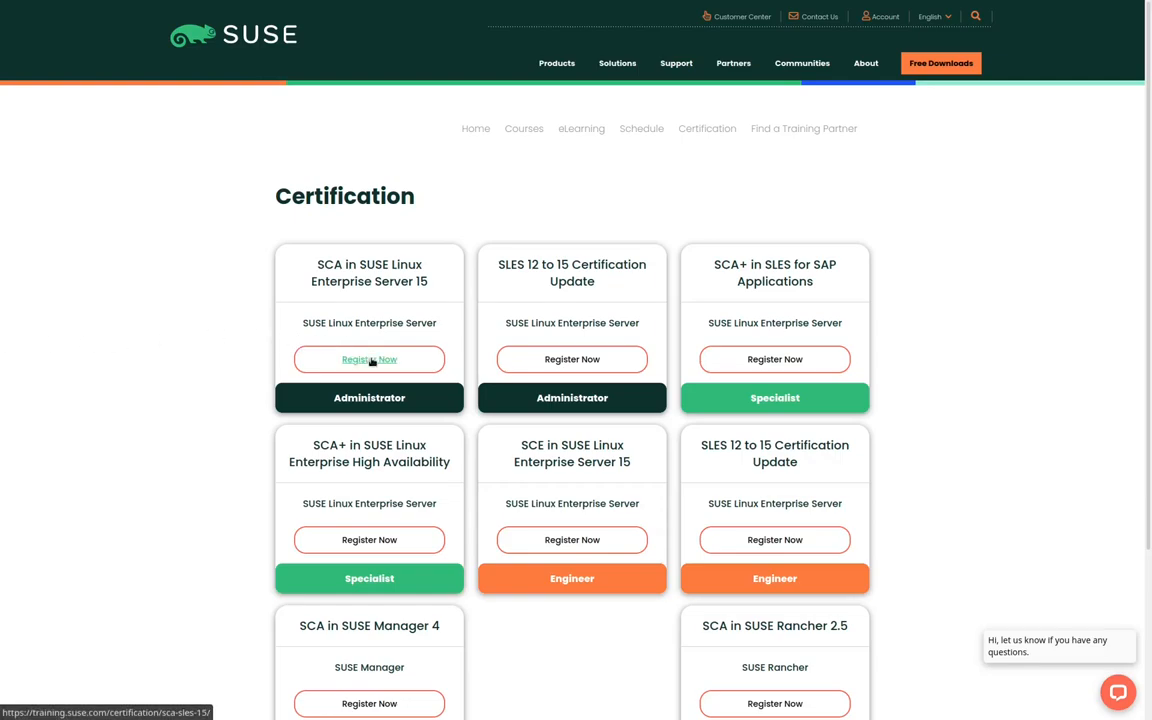
Step: Register Now for SCA in SUSE Linux Enterprise Server 15 and review its exam requirements and objectives
left_click(369, 359)
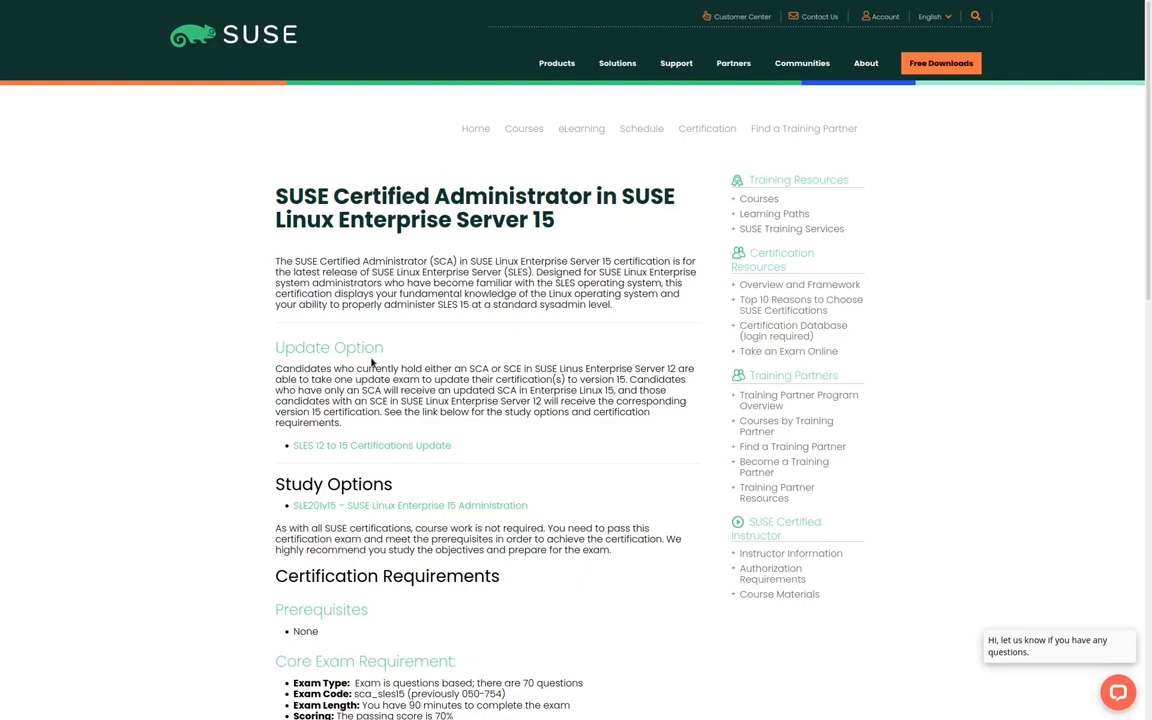
scroll("down", 3)
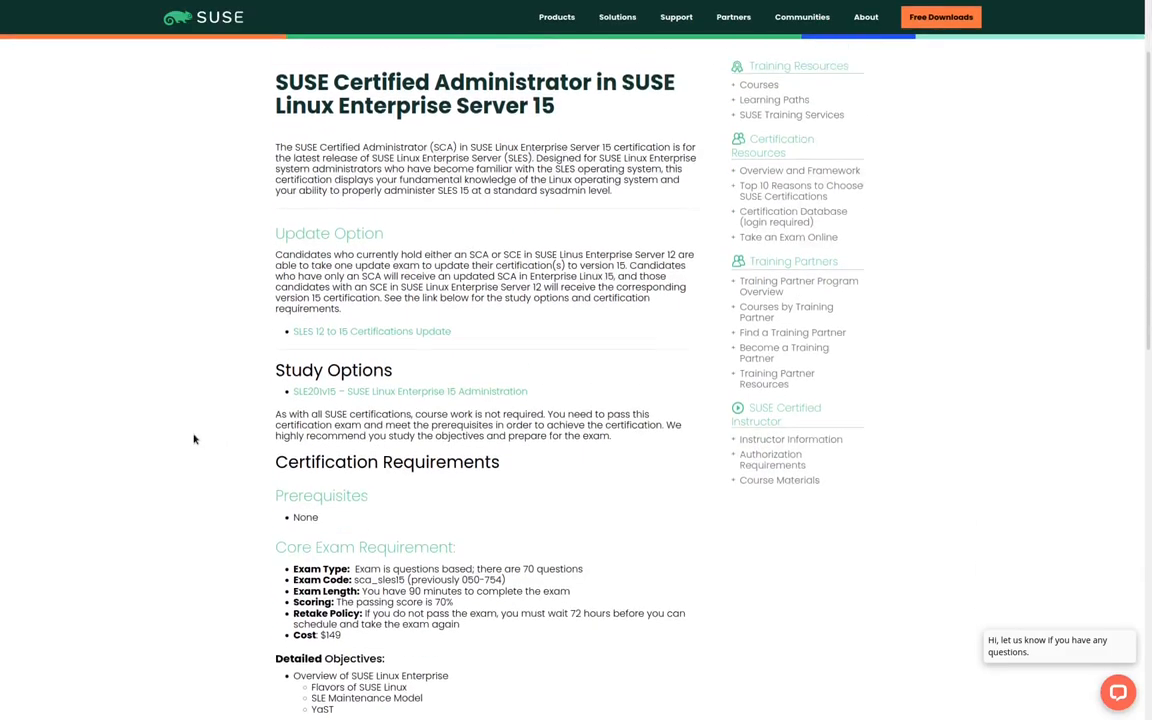
scroll("down", 3)
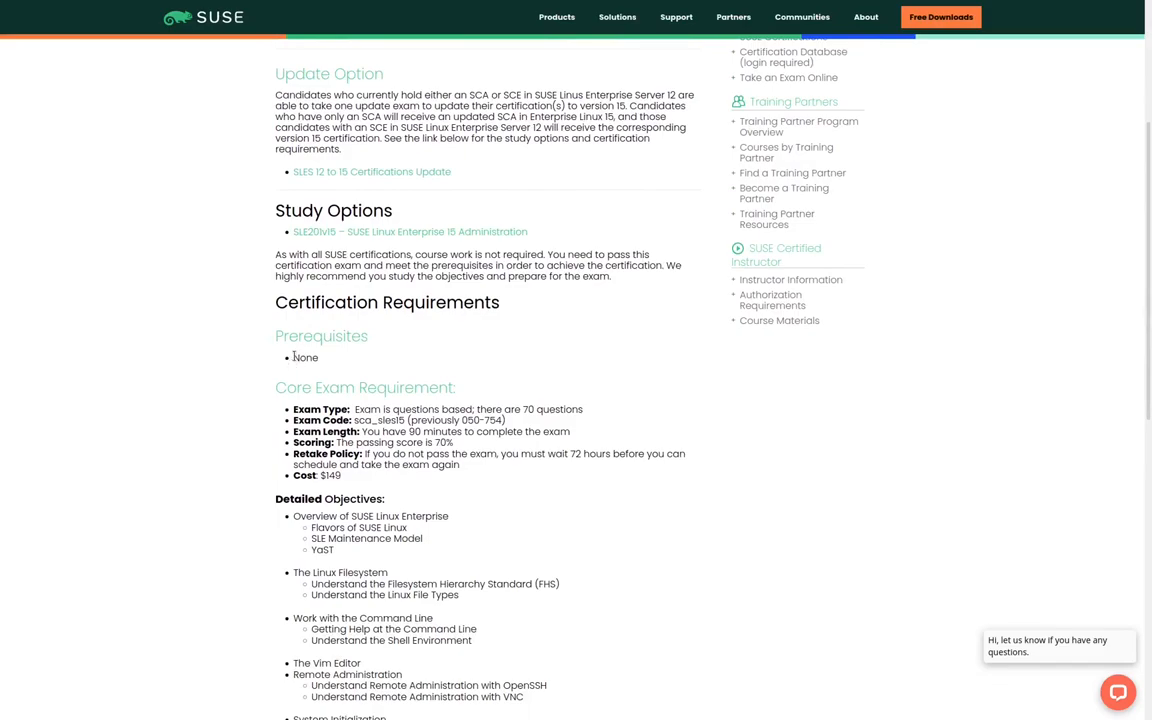
mouse_move(297, 375)
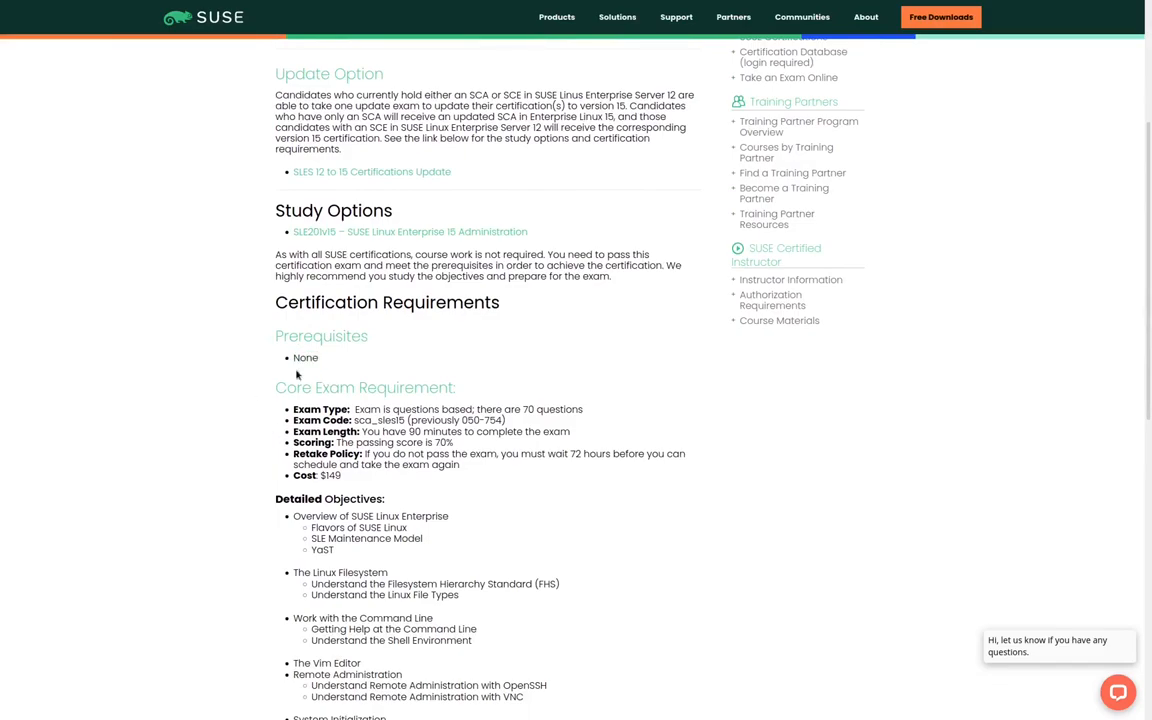
double_click(320, 409)
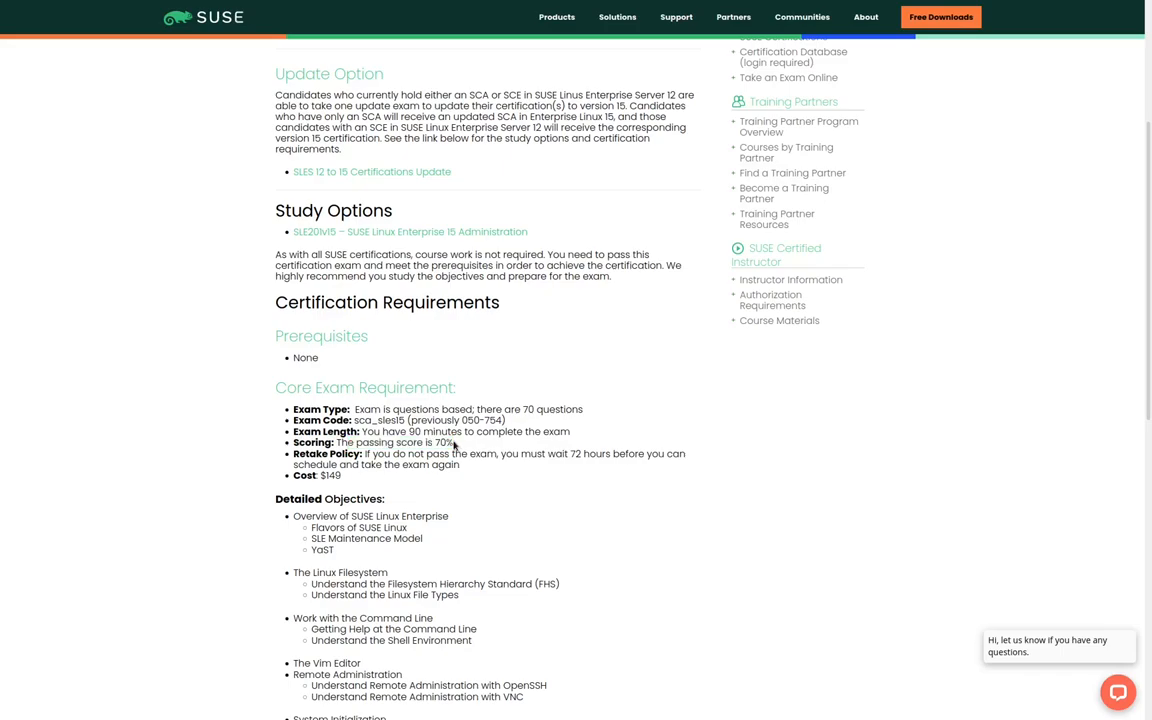
double_click(317, 475)
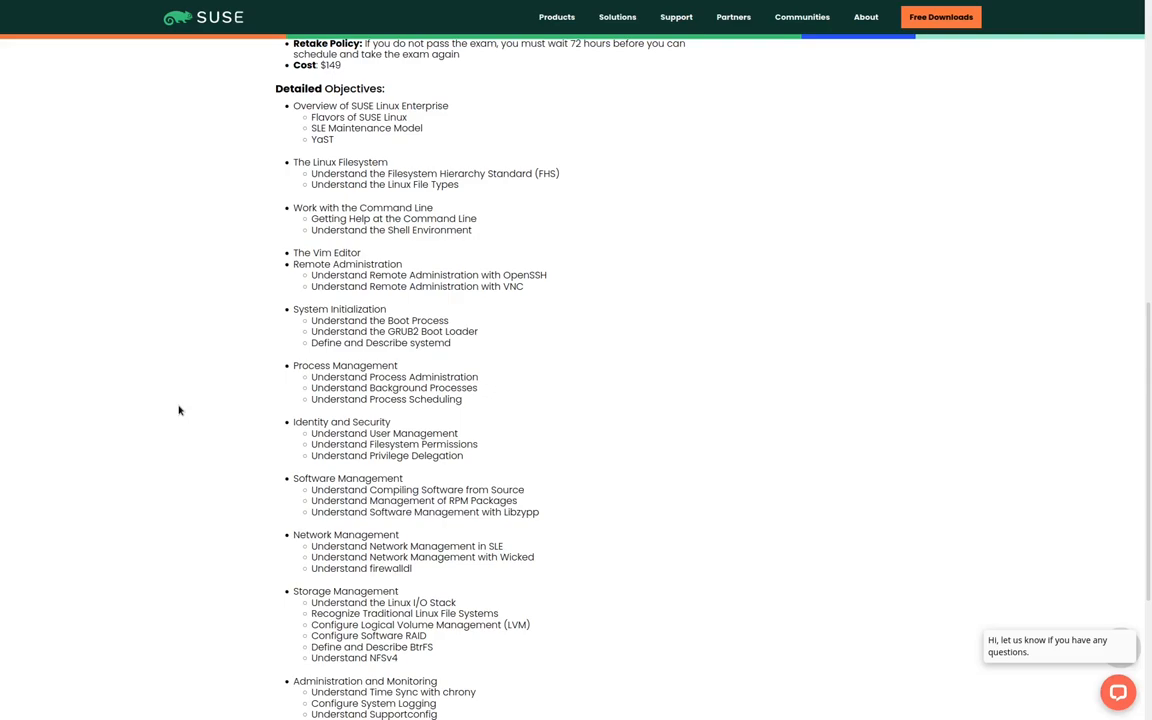
mouse_move(197, 411)
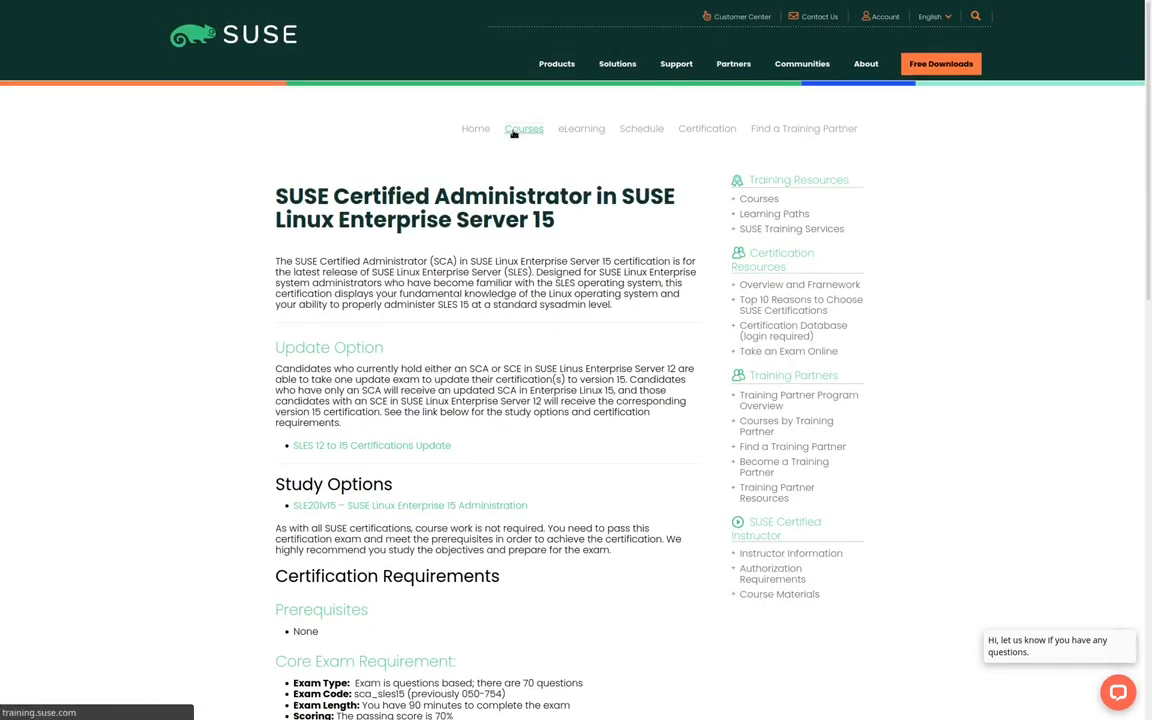
Step: Go to Courses to see training areas like Enterprise Linux, Run SAP and High Availability
left_click(524, 128)
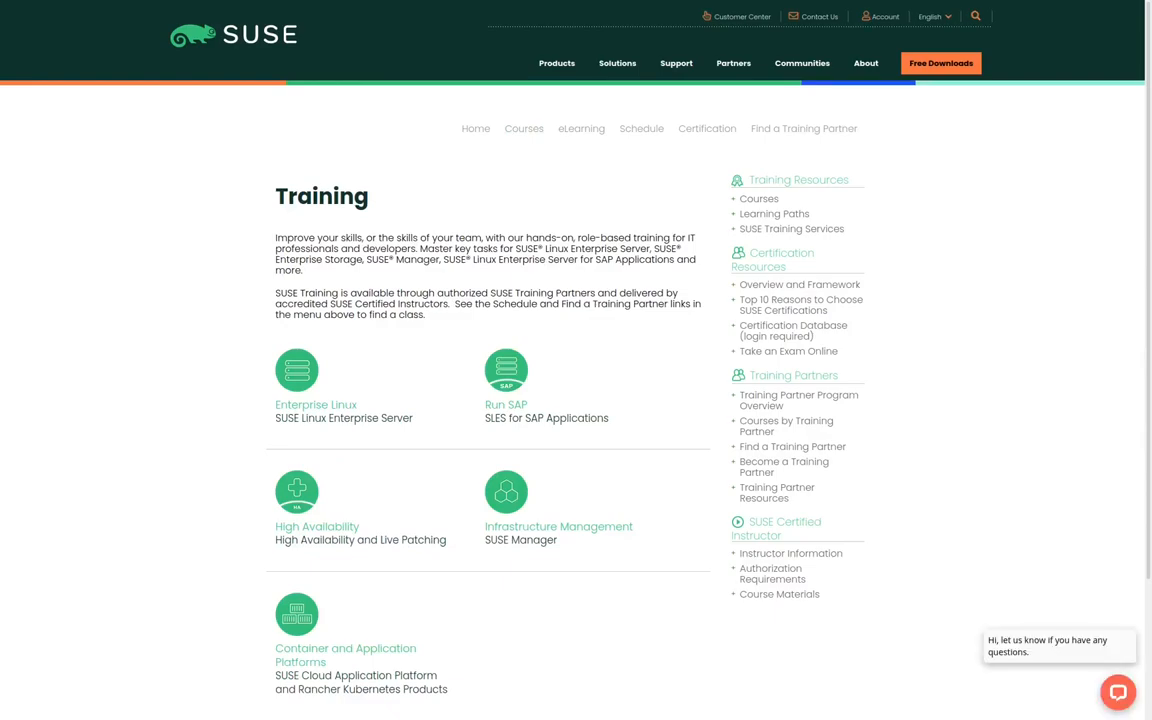
mouse_move(245, 427)
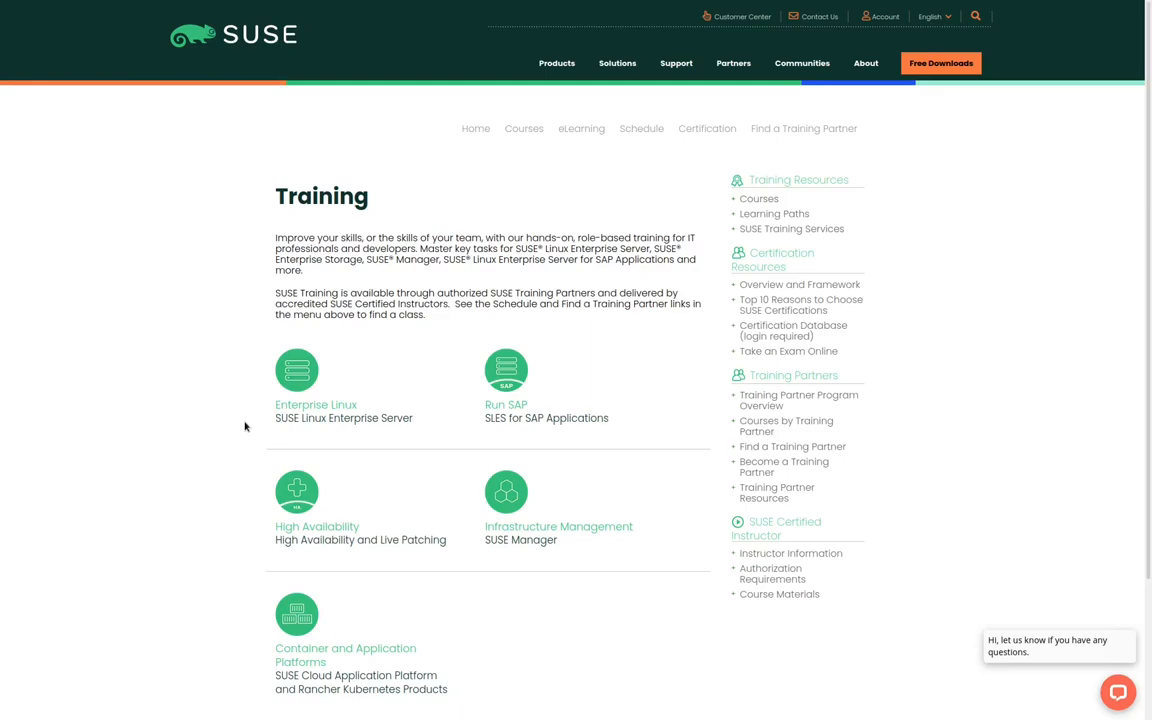
mouse_move(315, 411)
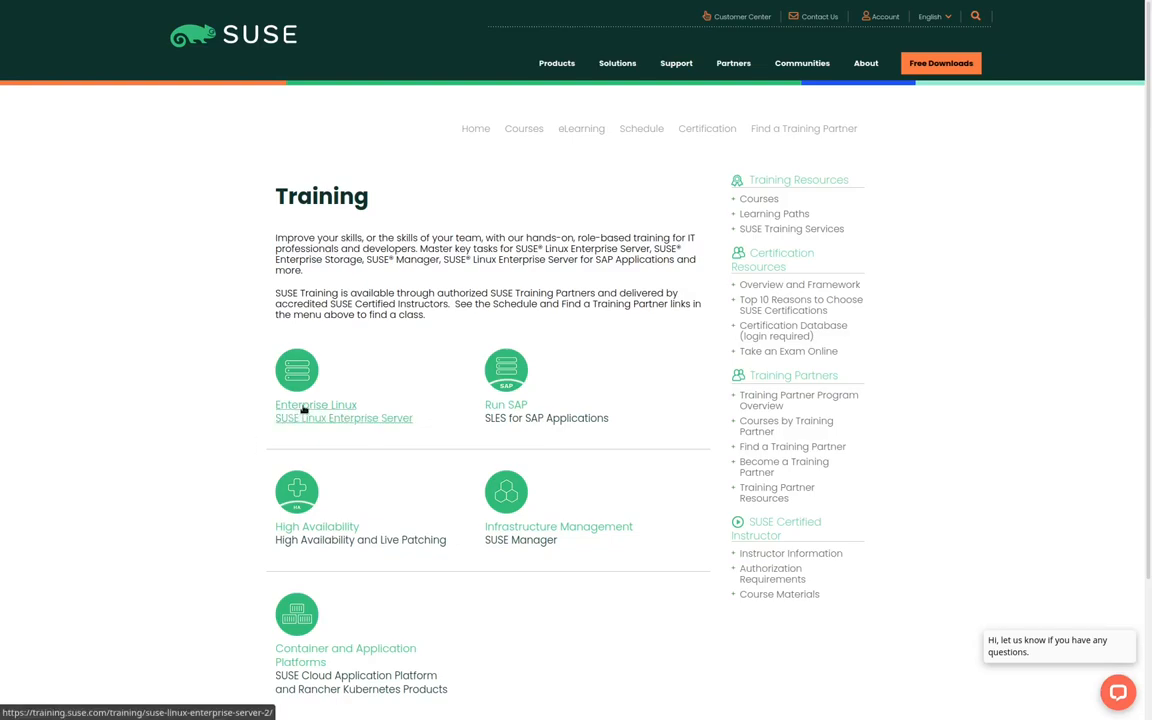
Step: Choose SUSE Linux Enterprise Server under Enterprise Linux and reach the SLE201v15 Administration course
left_click(315, 405)
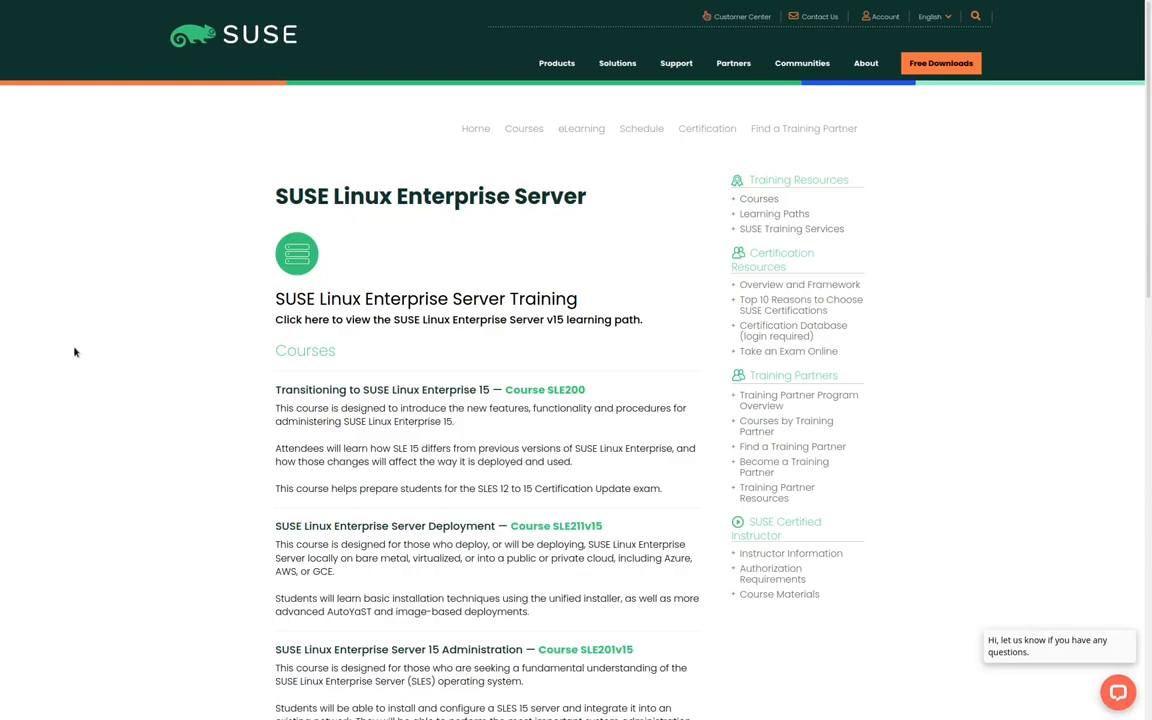
mouse_move(210, 529)
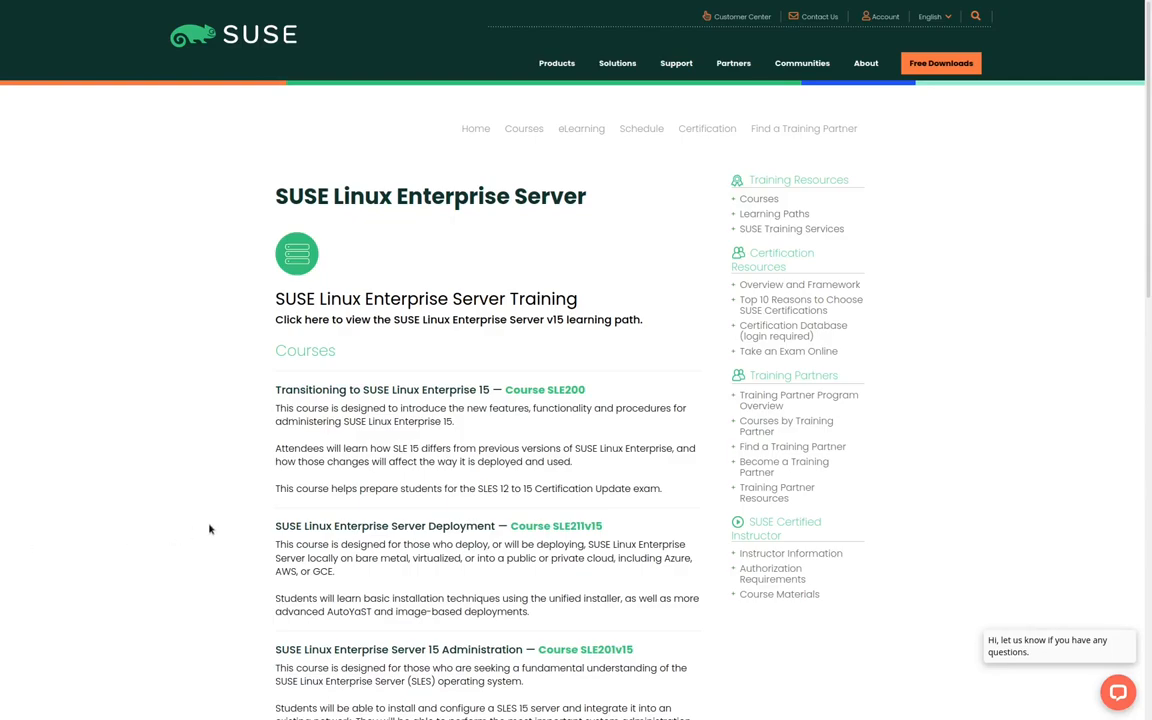
scroll("down", 3)
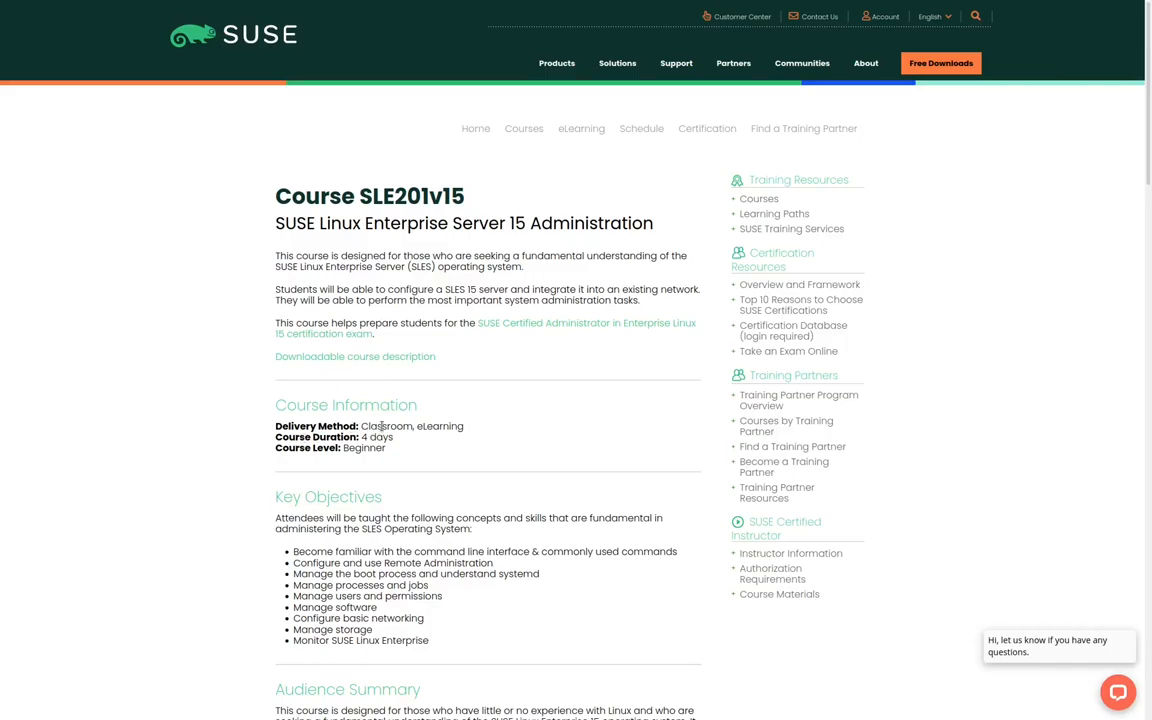
double_click(387, 426)
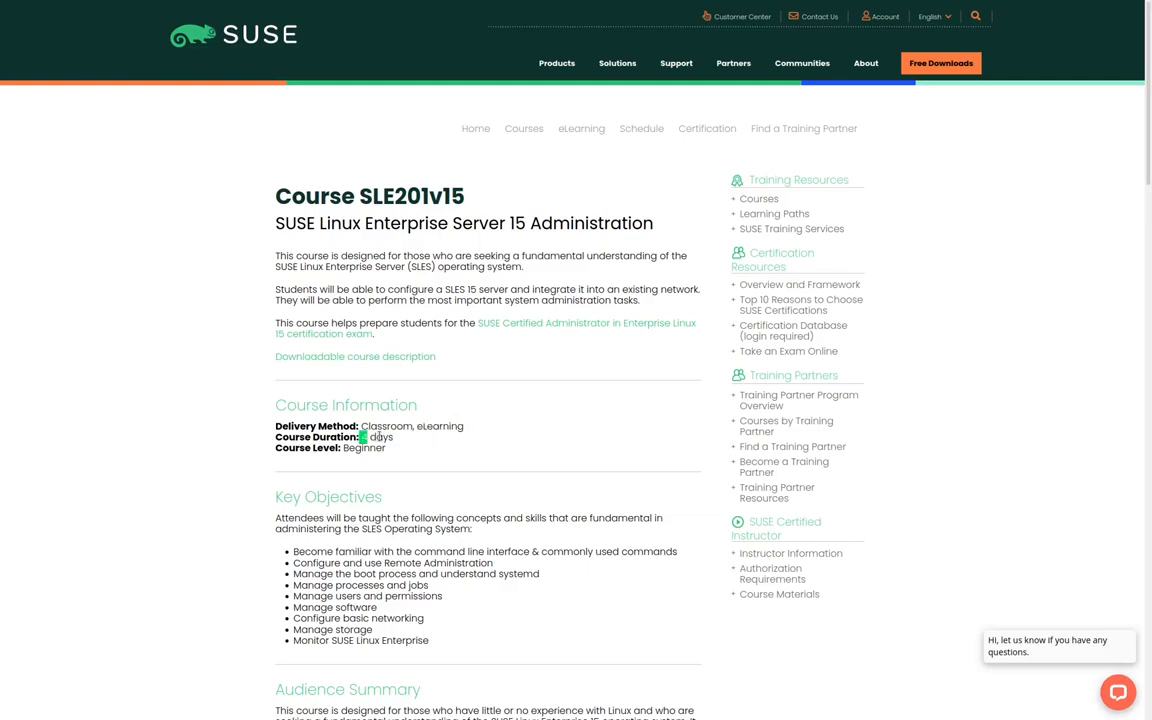
double_click(362, 447)
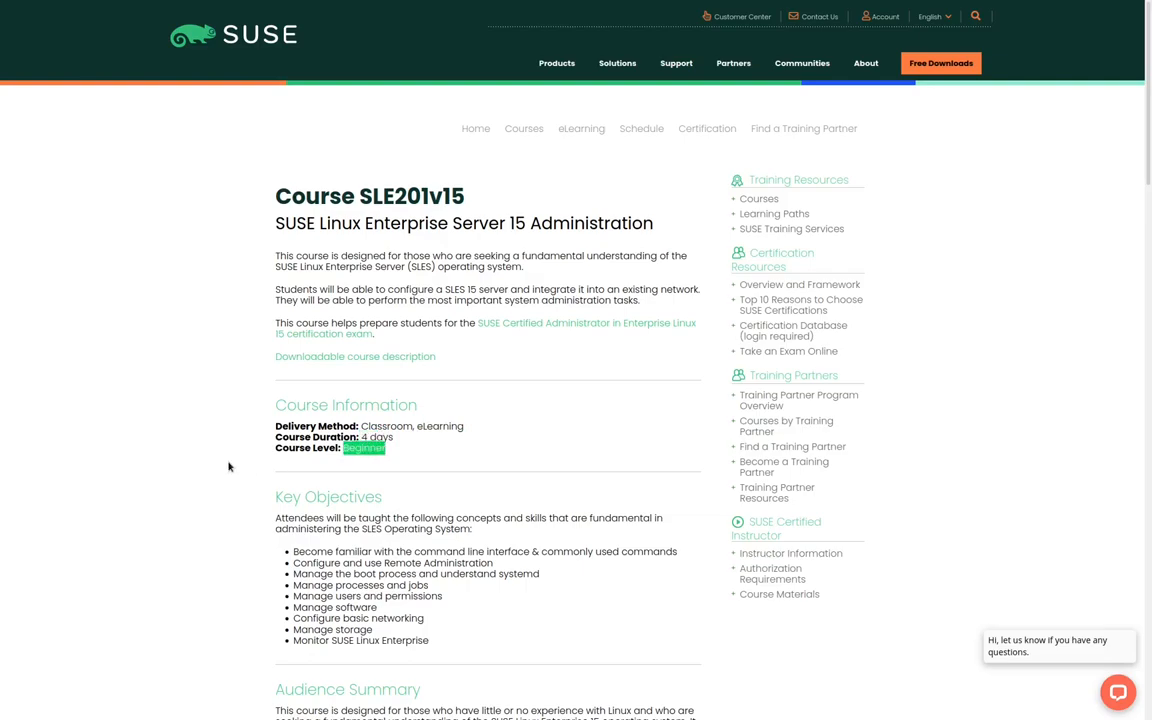
scroll("down", 3)
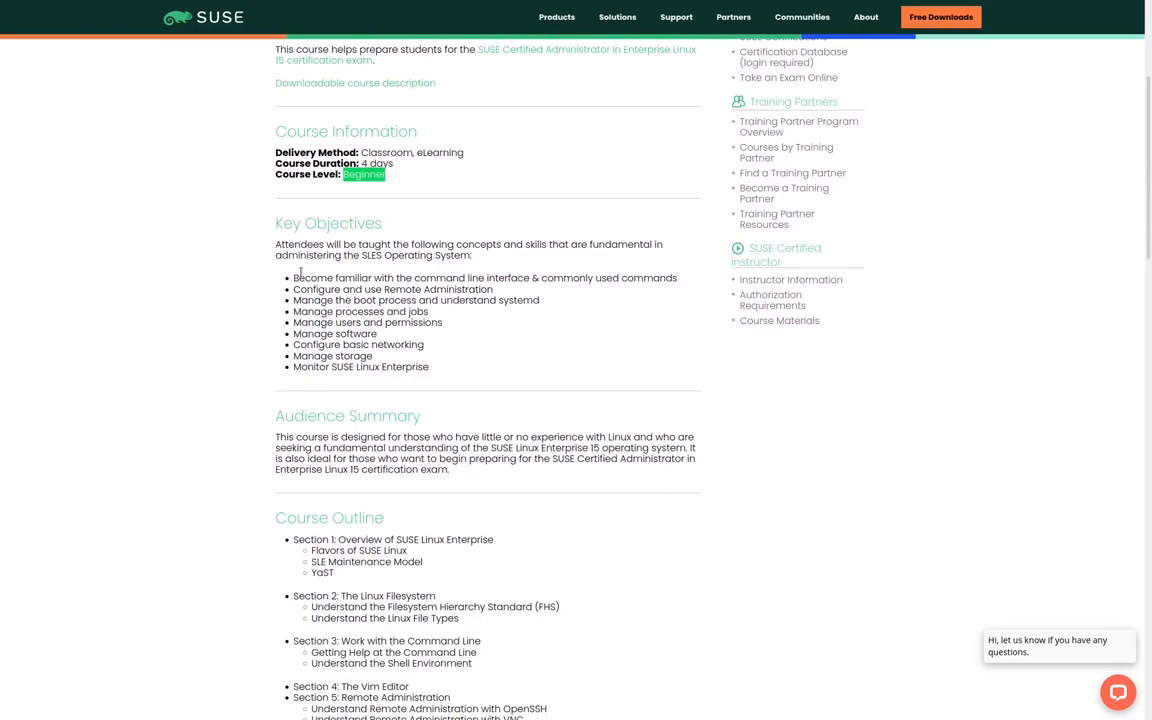
left_click_drag(295, 272, 437, 367)
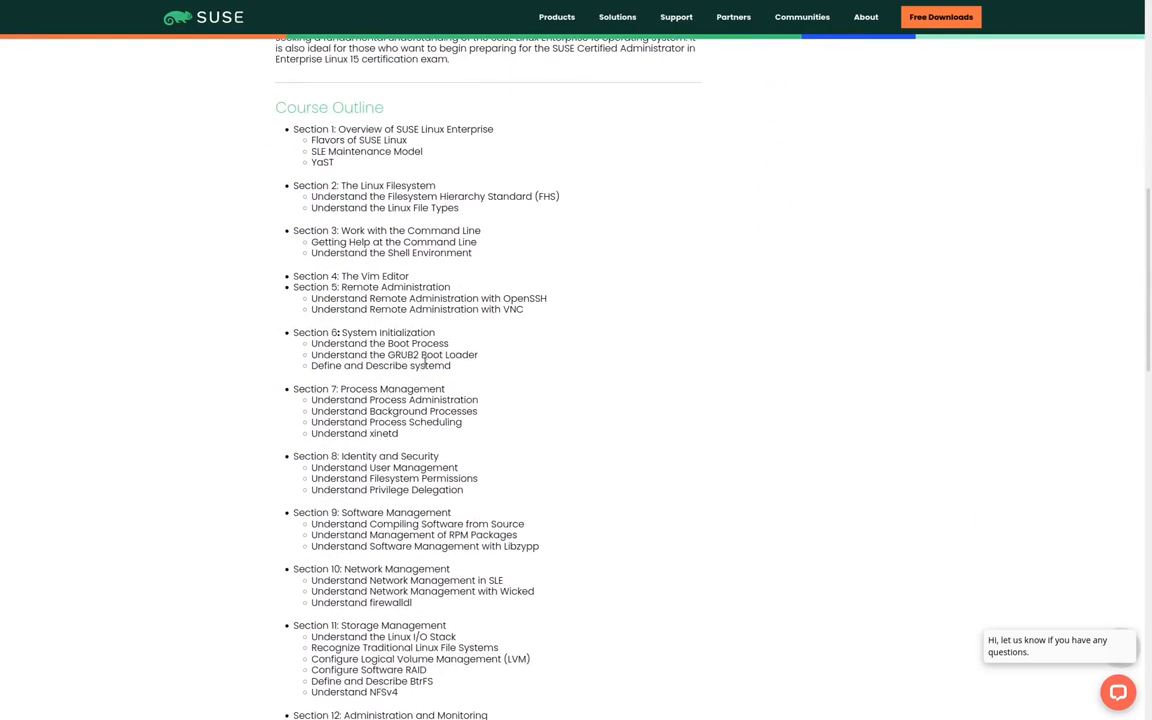
scroll("down", 3)
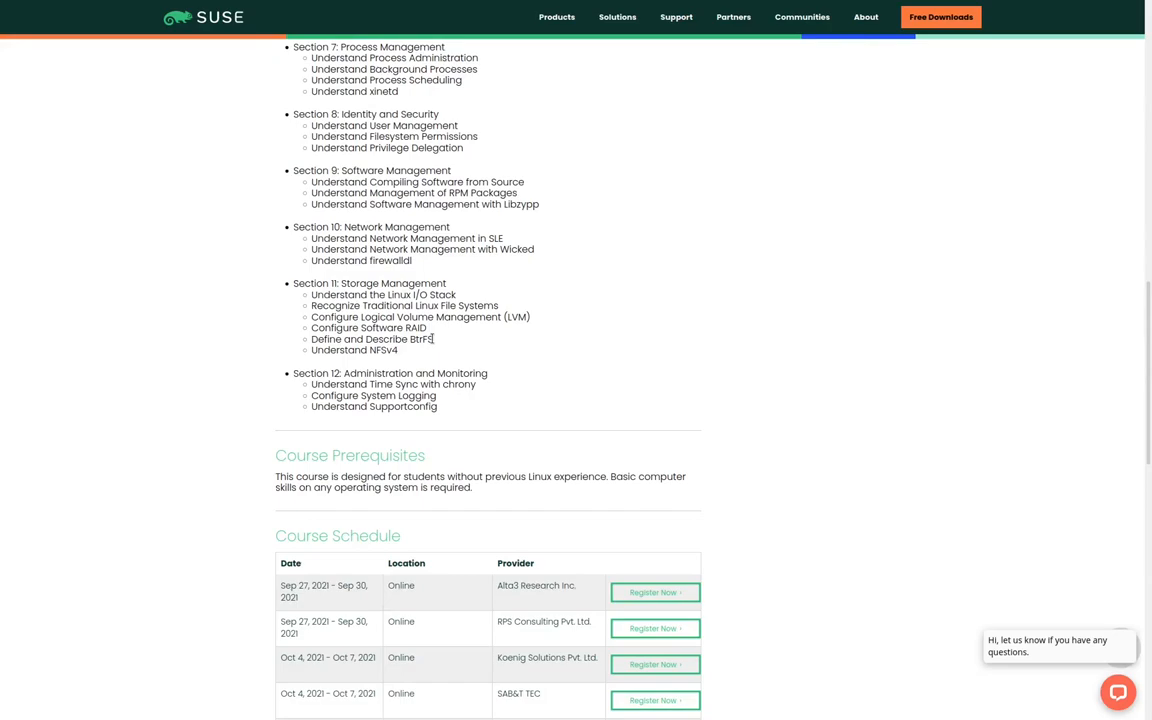
mouse_move(197, 290)
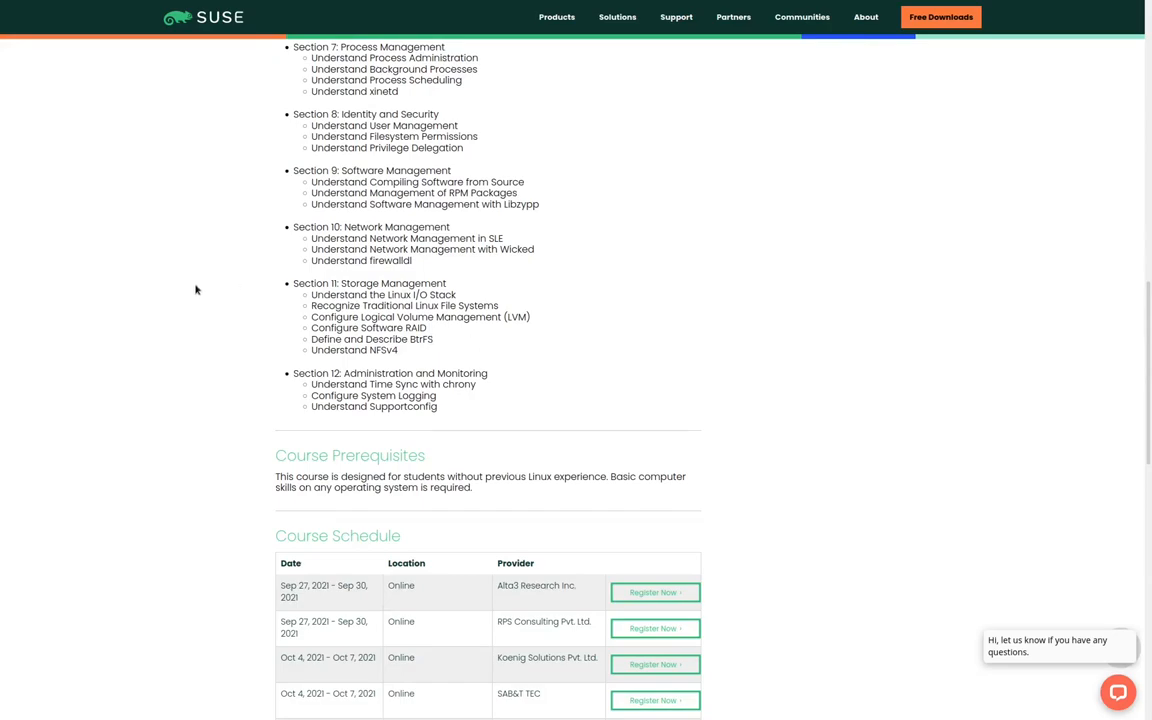
scroll("down", 3)
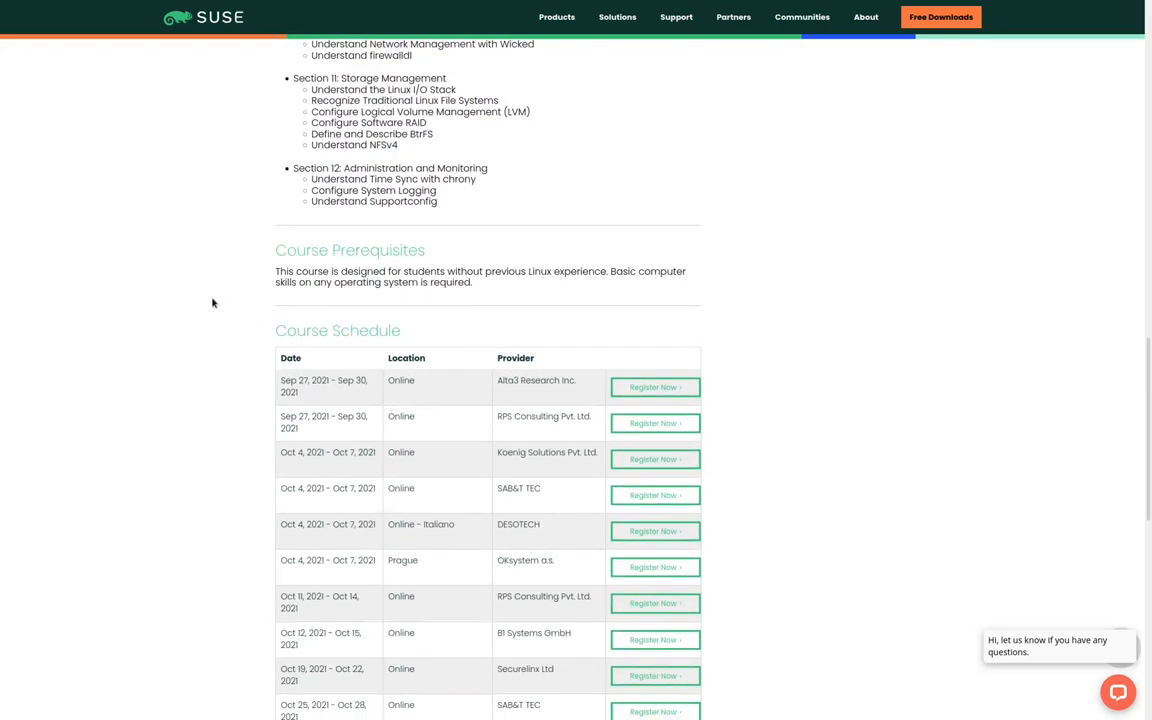
scroll("down", 3)
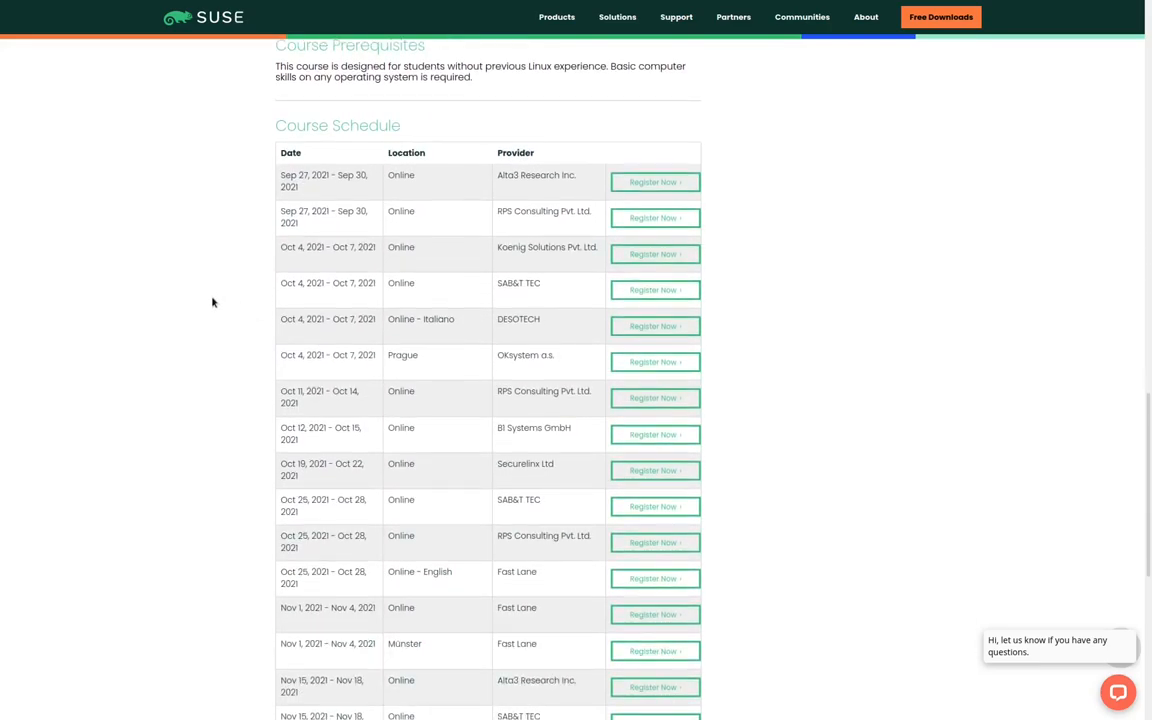
mouse_move(522, 229)
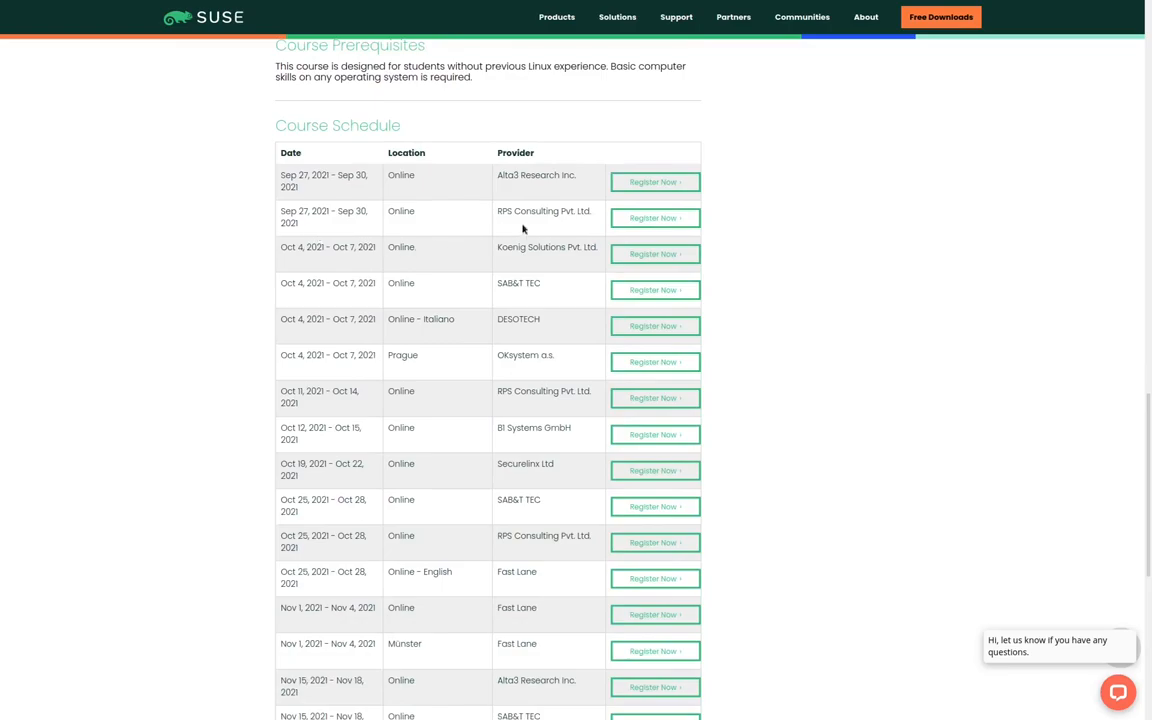
mouse_move(376, 371)
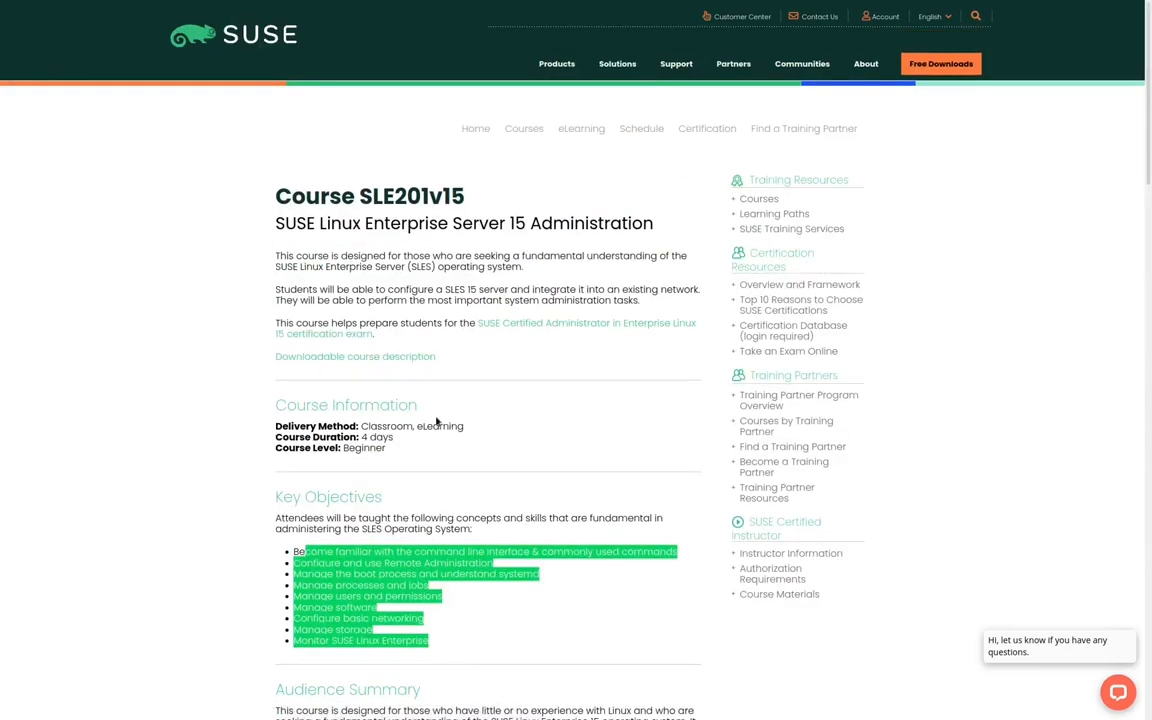
mouse_move(678, 391)
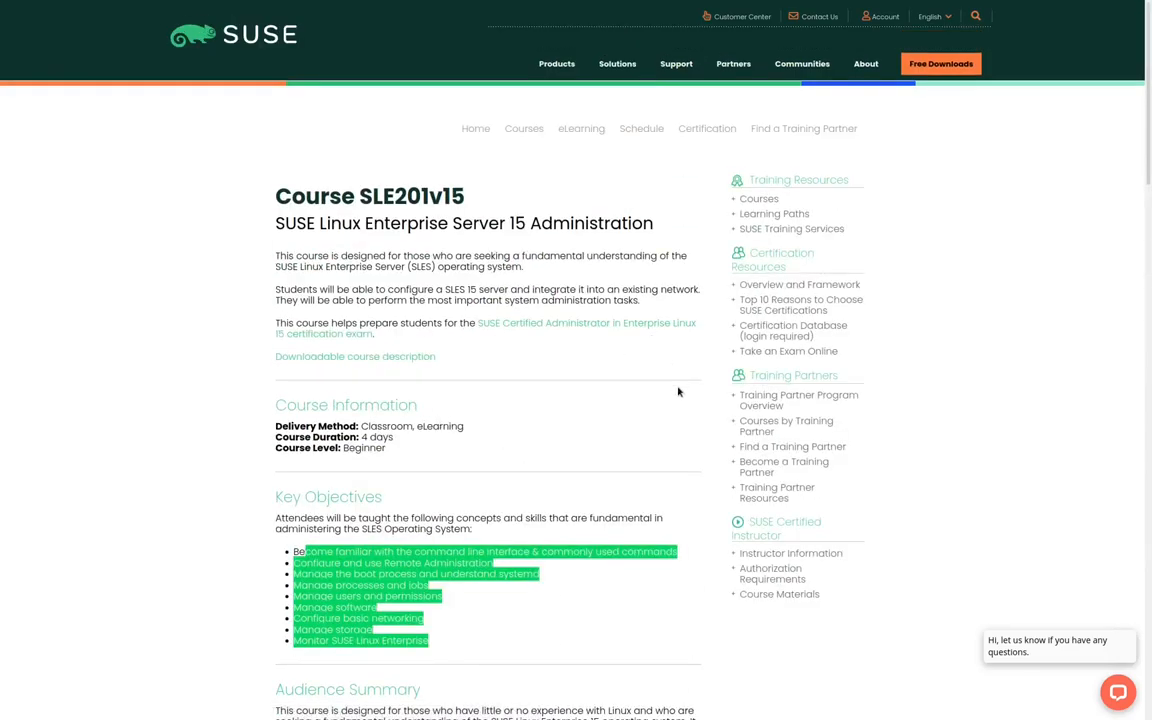
mouse_move(786, 425)
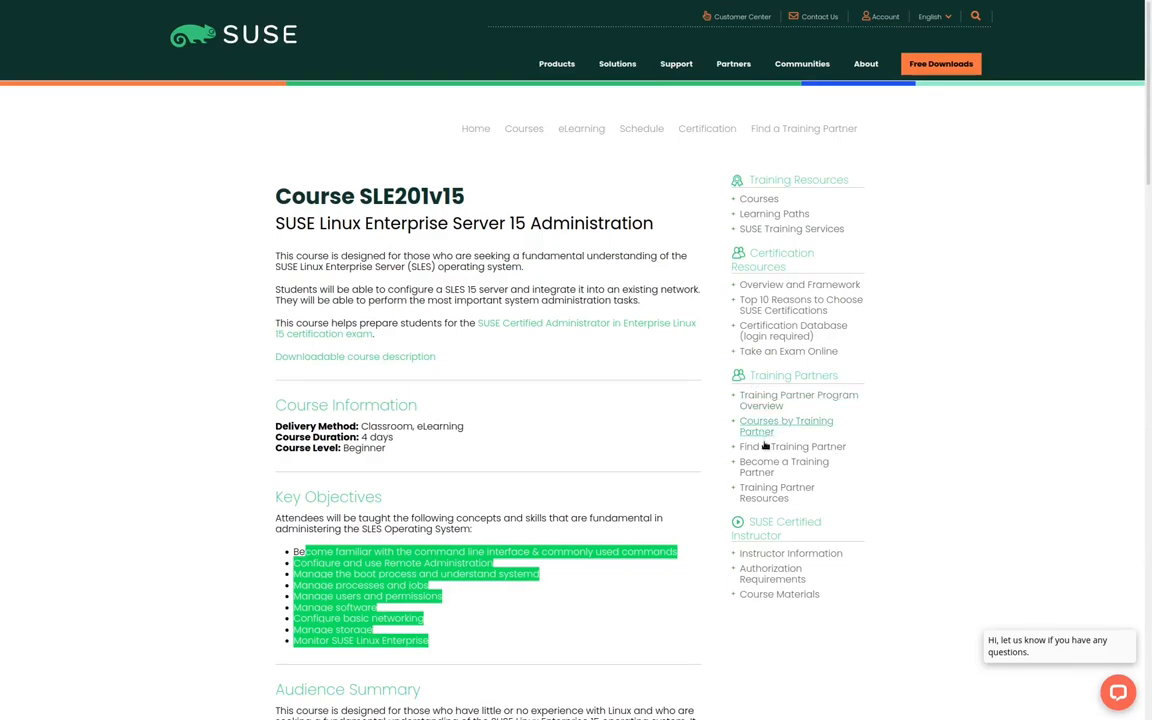
mouse_move(766, 420)
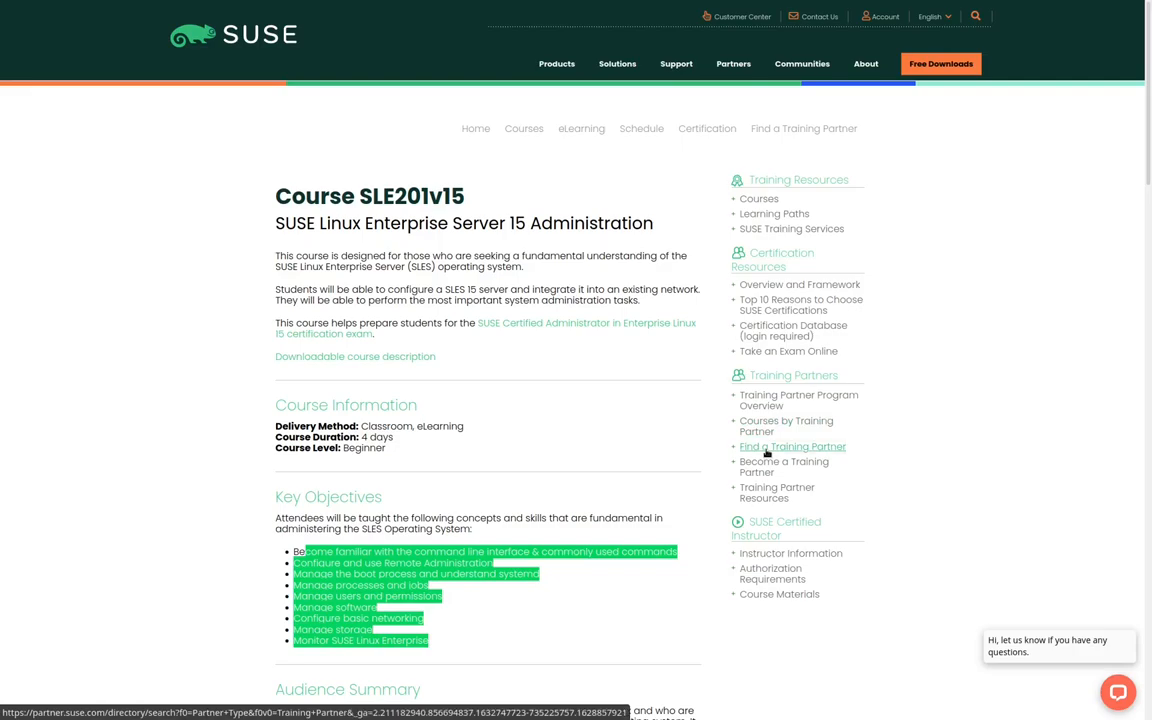
left_click(792, 446)
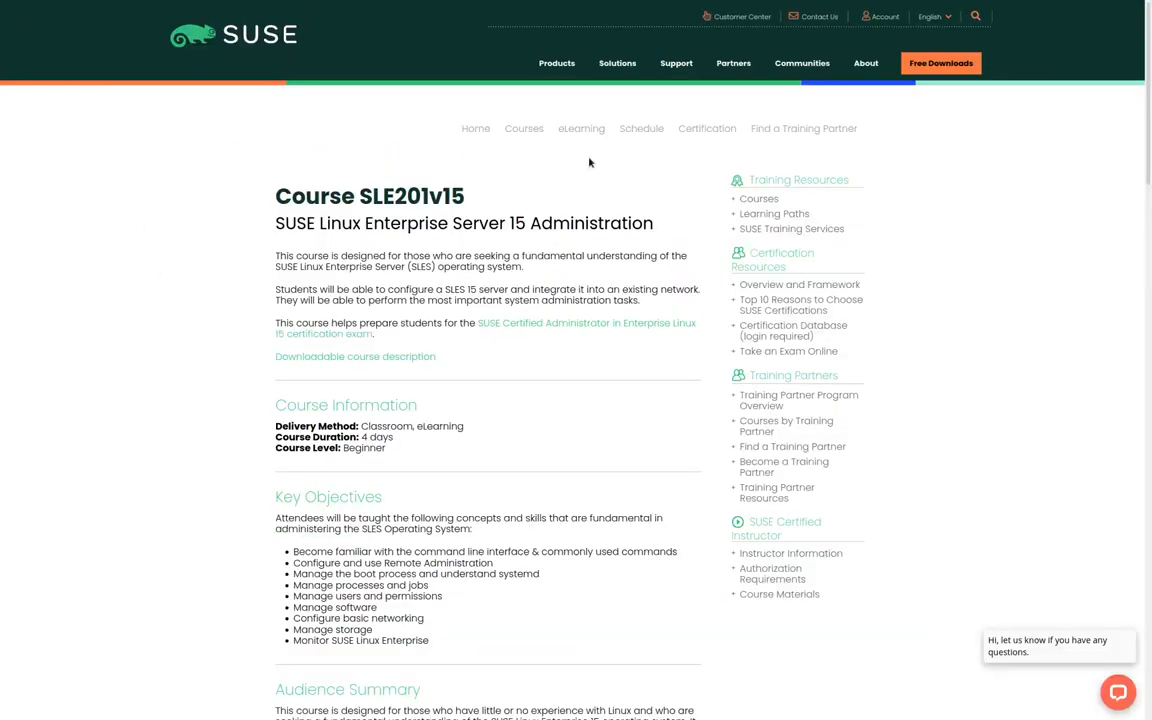
mouse_move(581, 128)
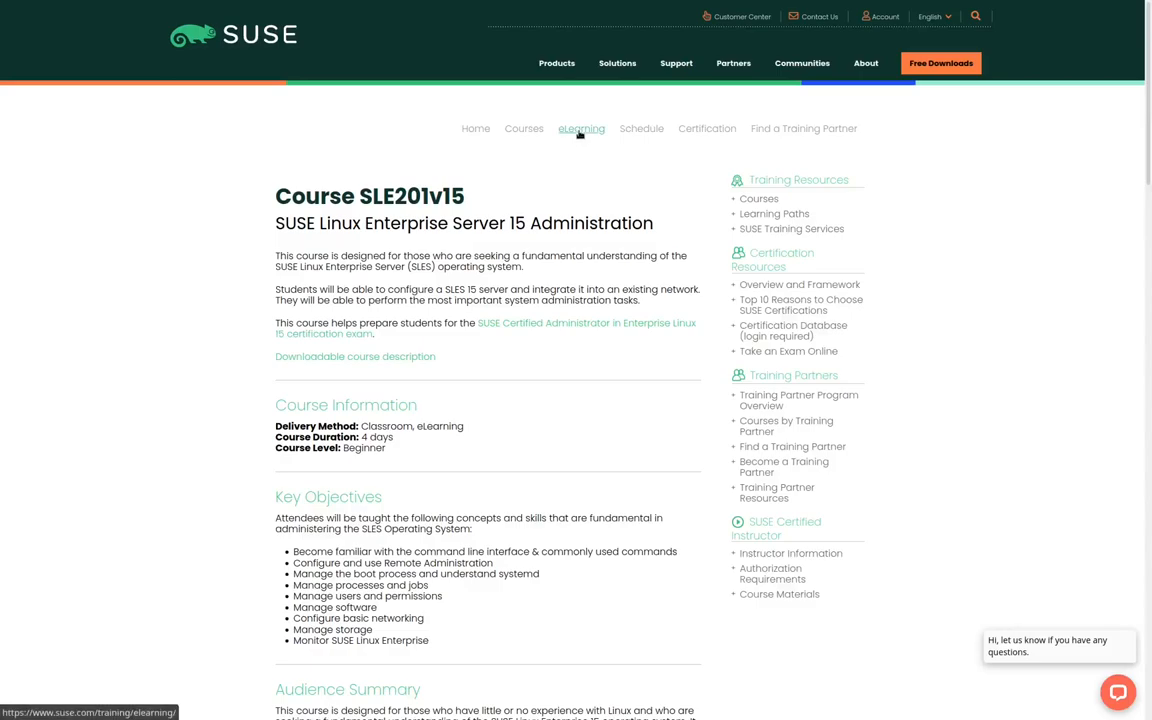
left_click(581, 128)
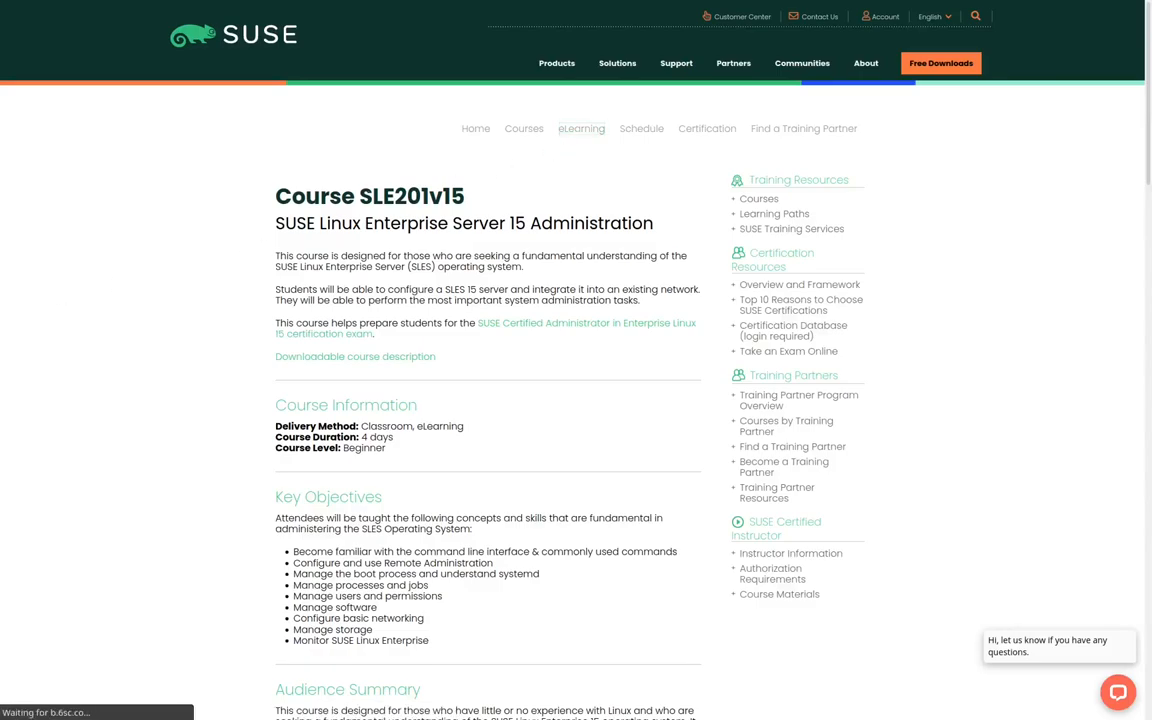
left_click(581, 128)
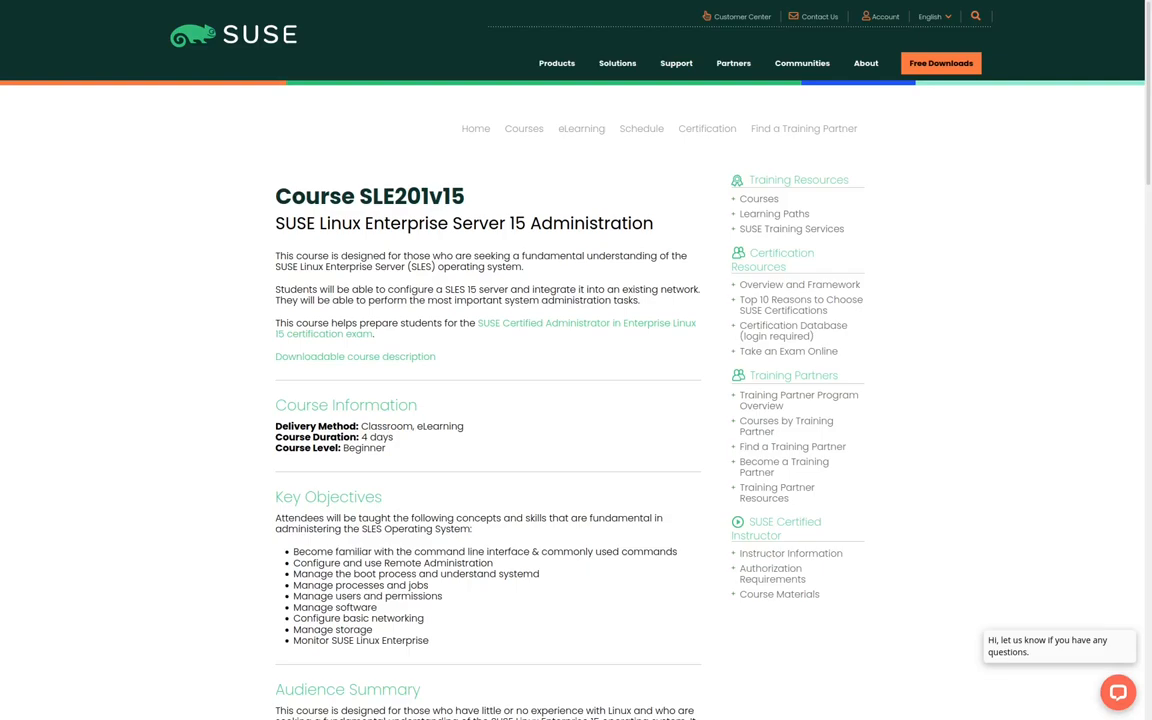
mouse_move(789, 351)
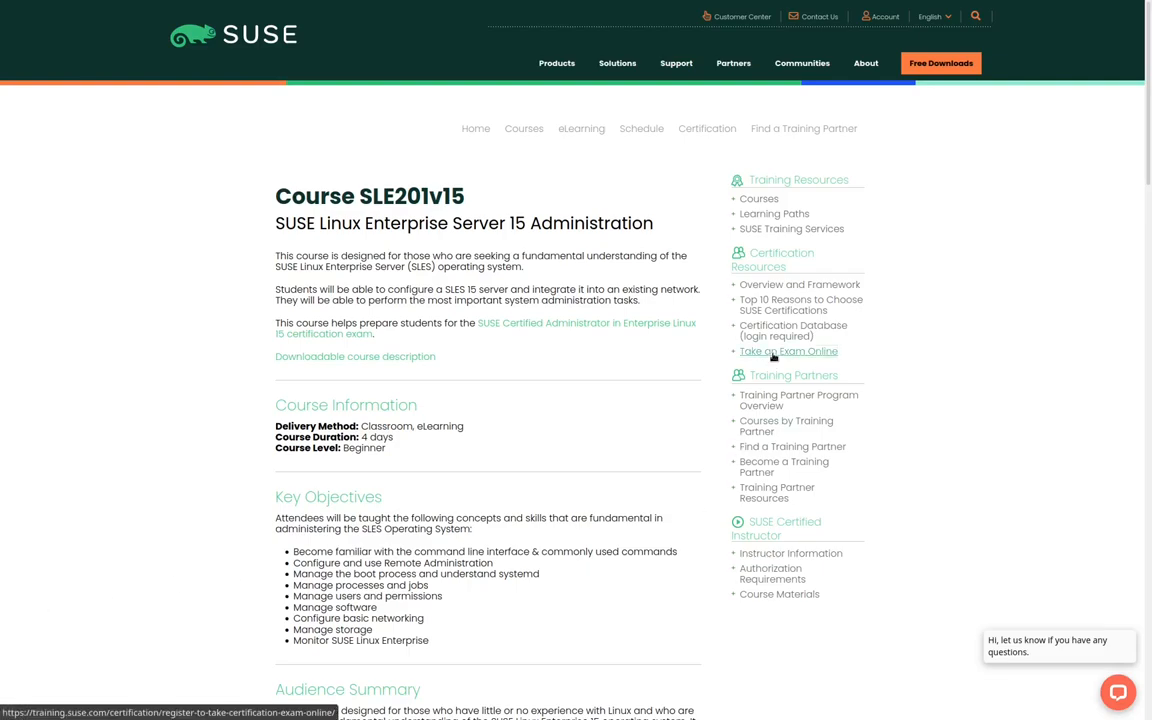
Step: Follow Take an Exam Online under Certification Resources to the exam booking requirements page
left_click(788, 351)
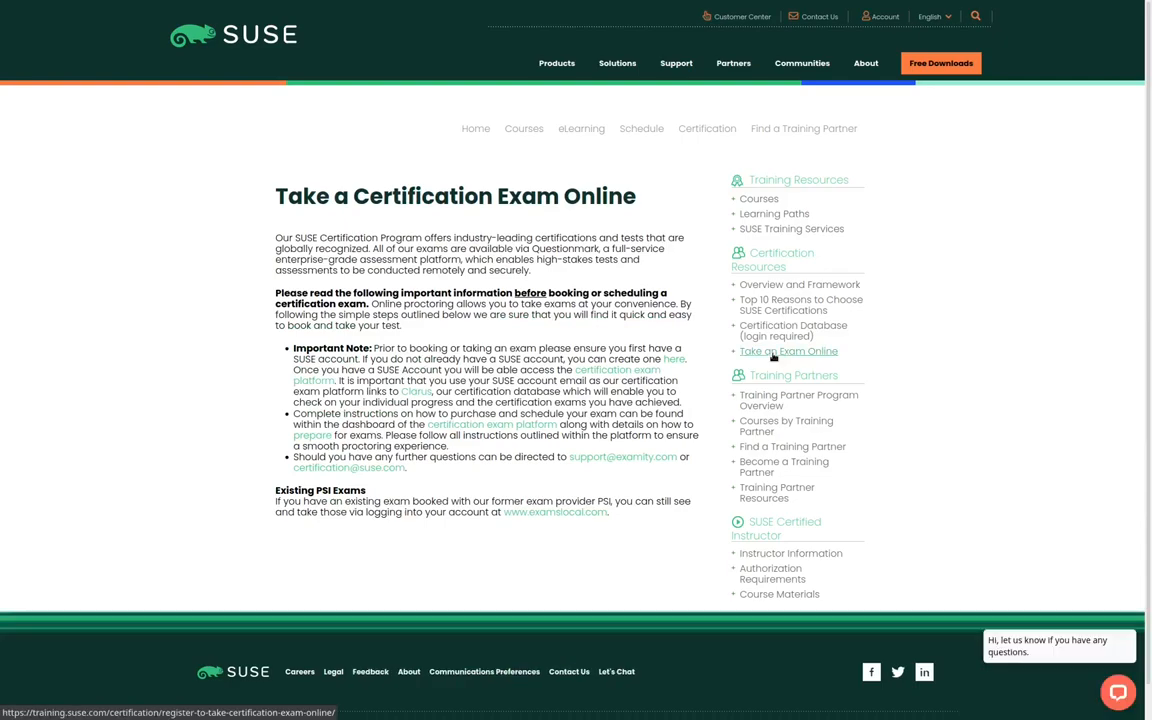